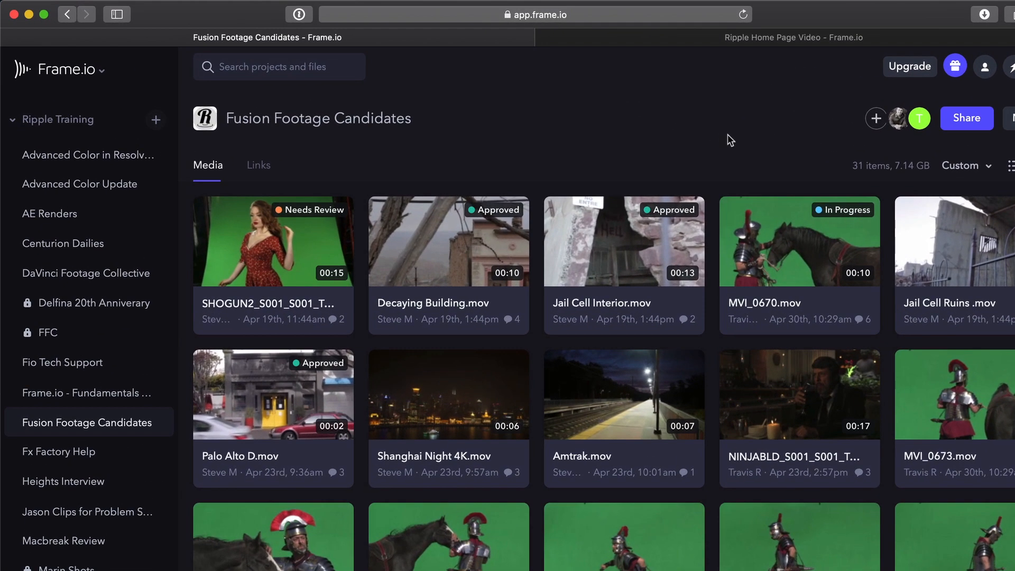
- Switch off Centurion Dailies email notifications in Account Settings, then return to the app
click(71, 69)
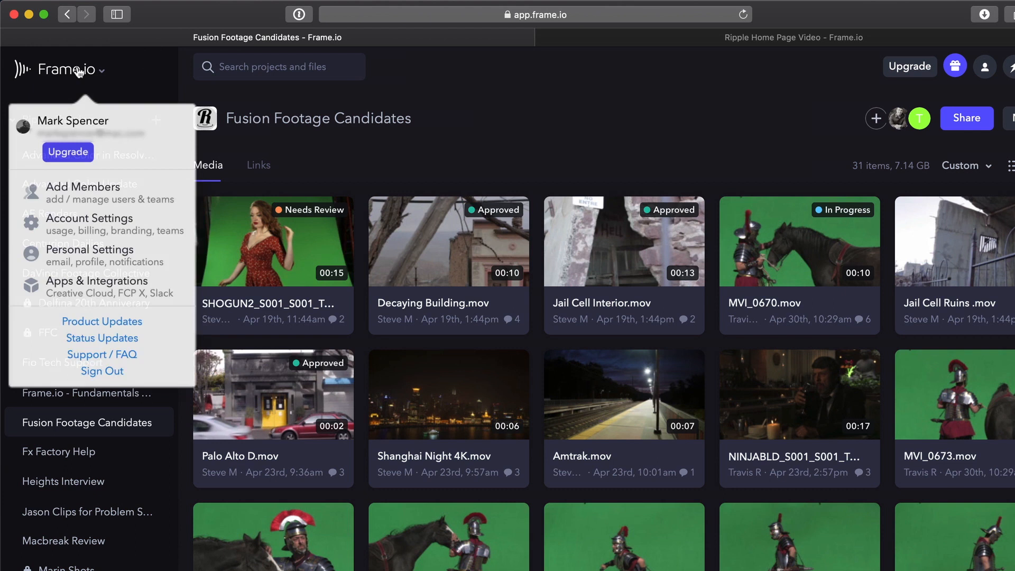
mouse_move(110, 231)
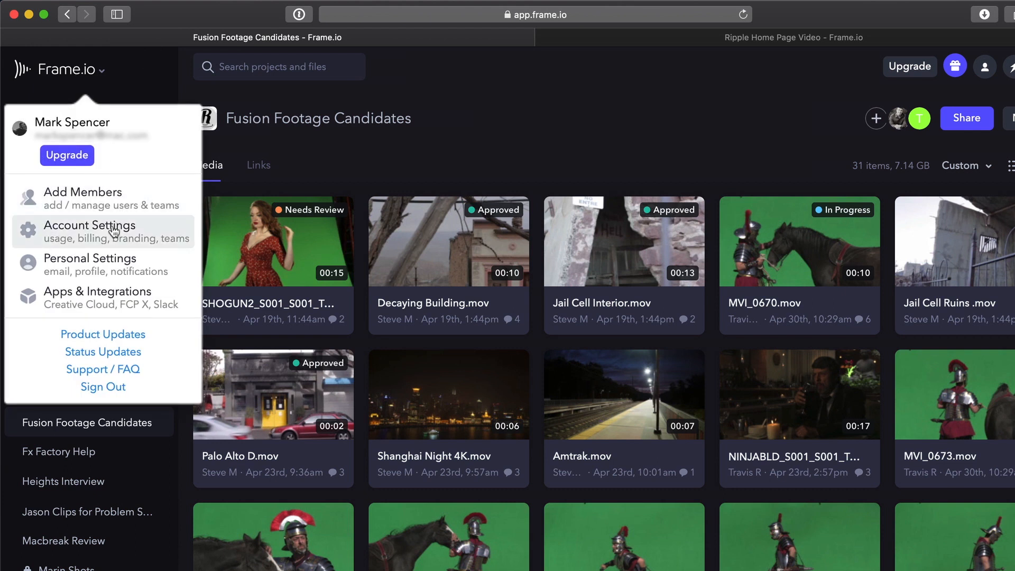
click(89, 225)
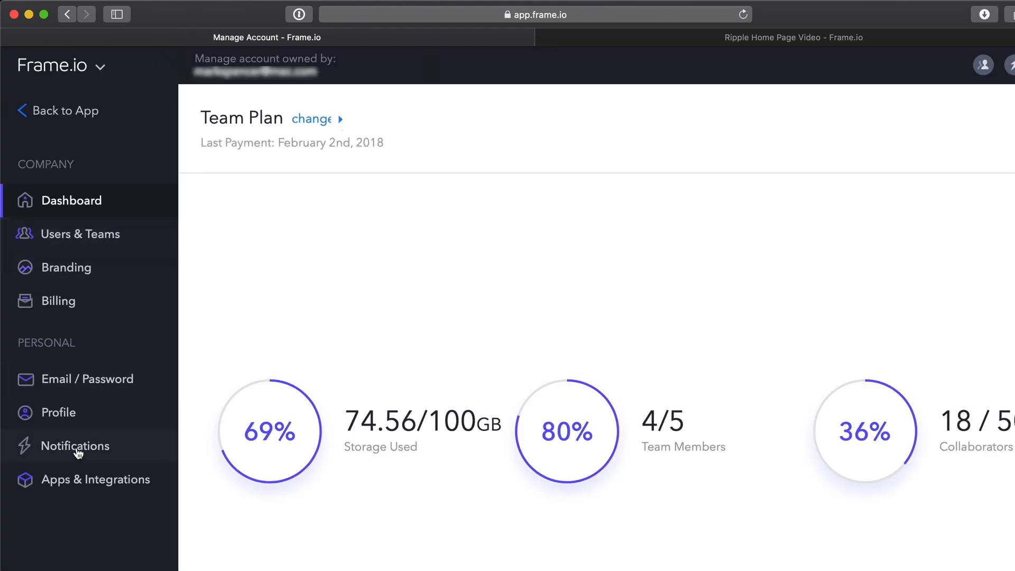
click(76, 445)
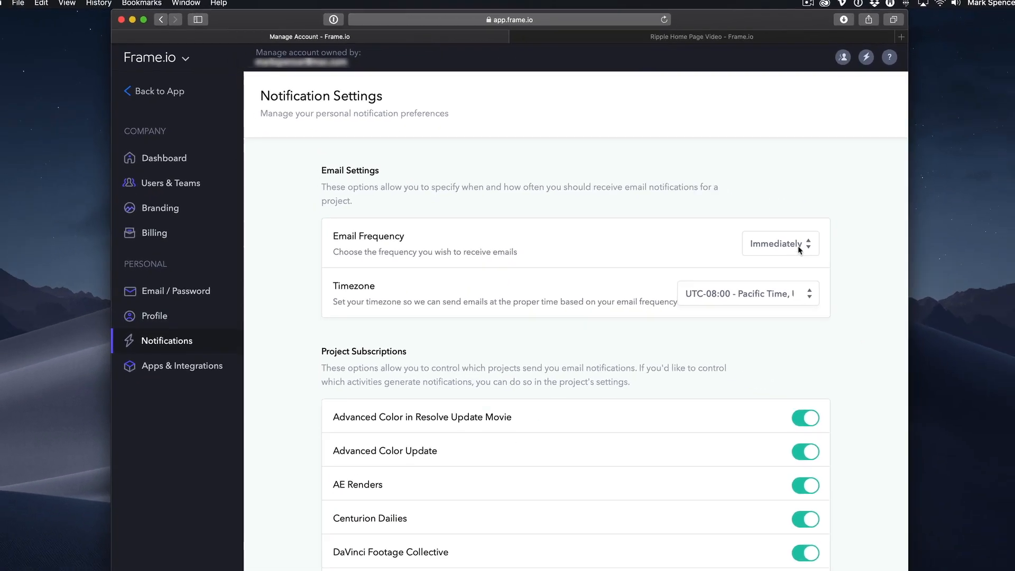
scroll(down, 3)
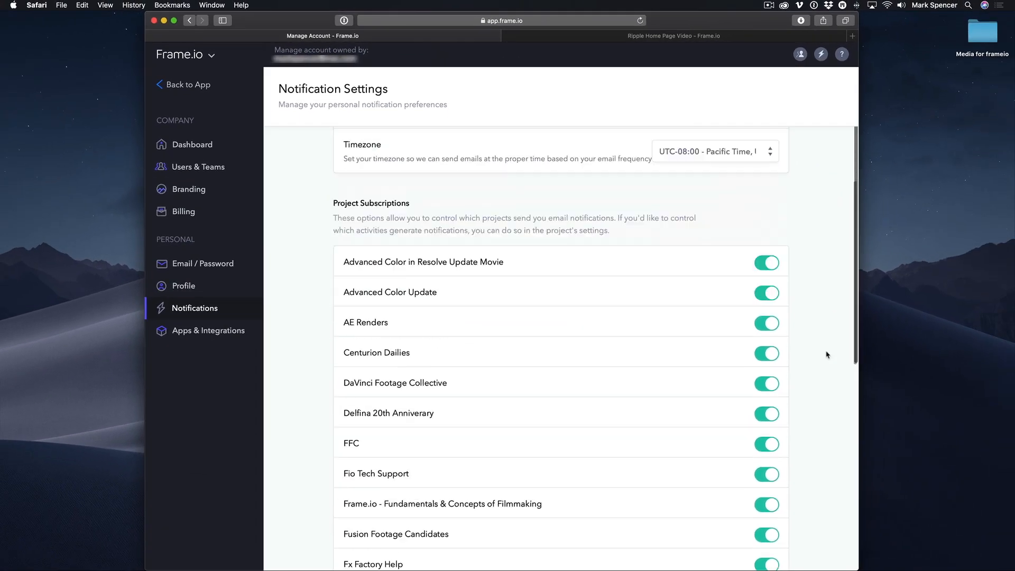
scroll(down, 3)
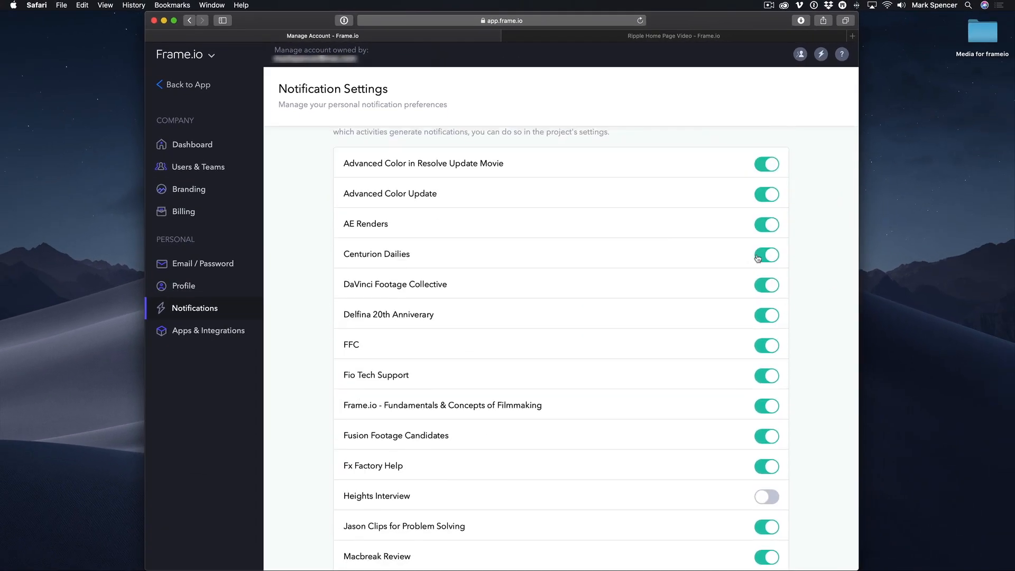
click(767, 254)
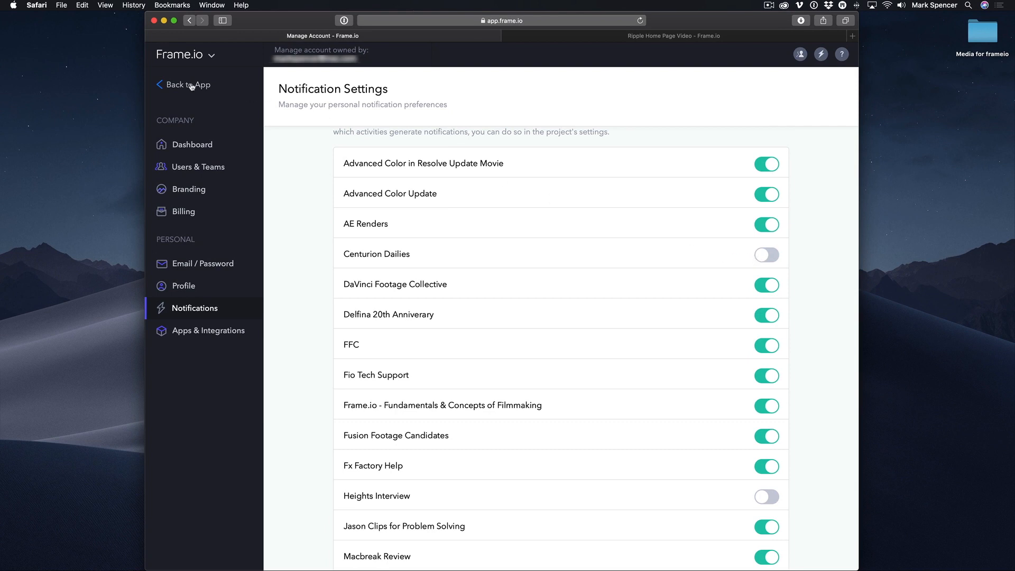
click(189, 84)
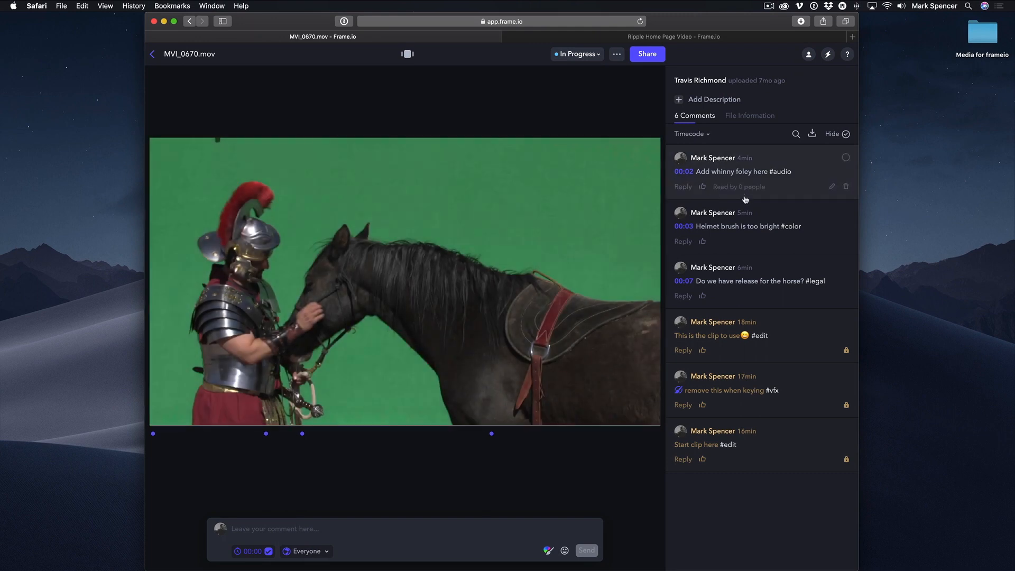
mouse_move(765, 210)
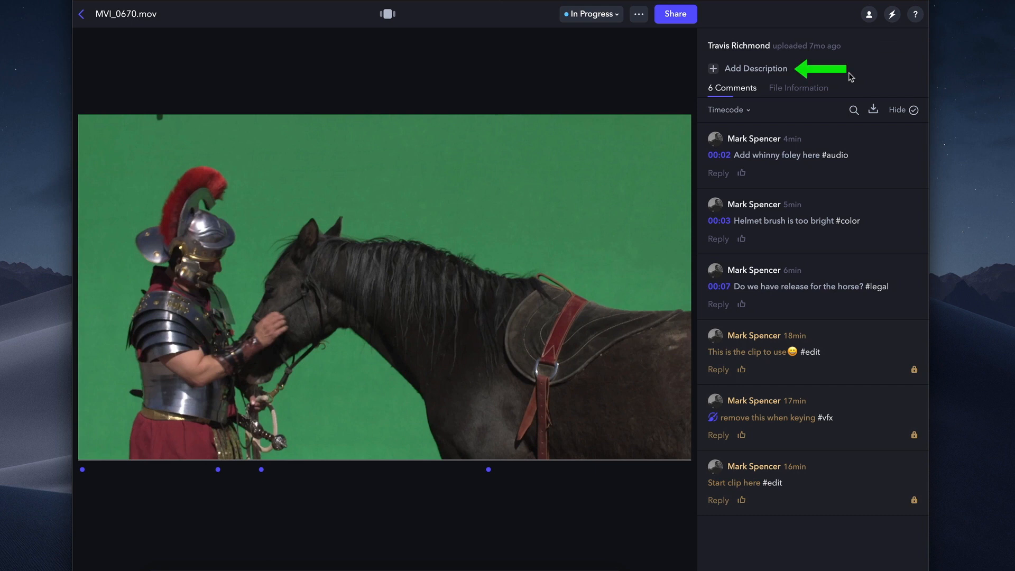
mouse_move(850, 76)
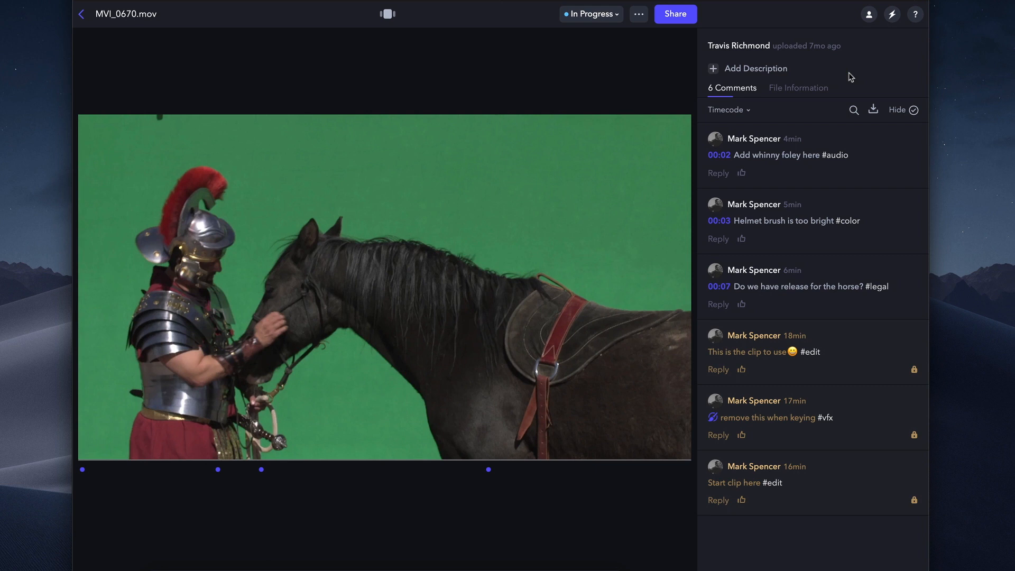
- Open the MVI_0670.mov clip's review page with its comments panel
click(727, 109)
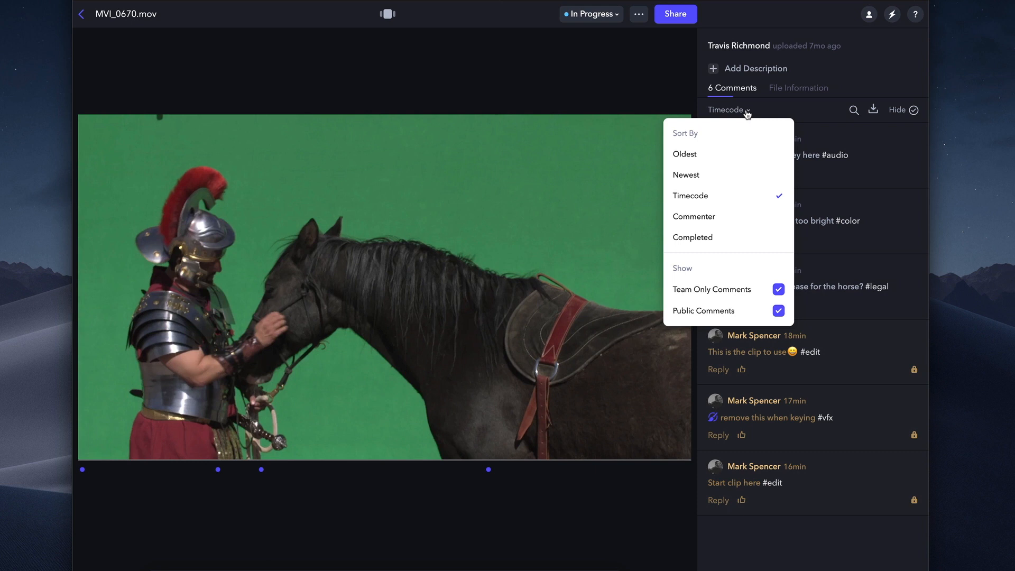
mouse_move(740, 175)
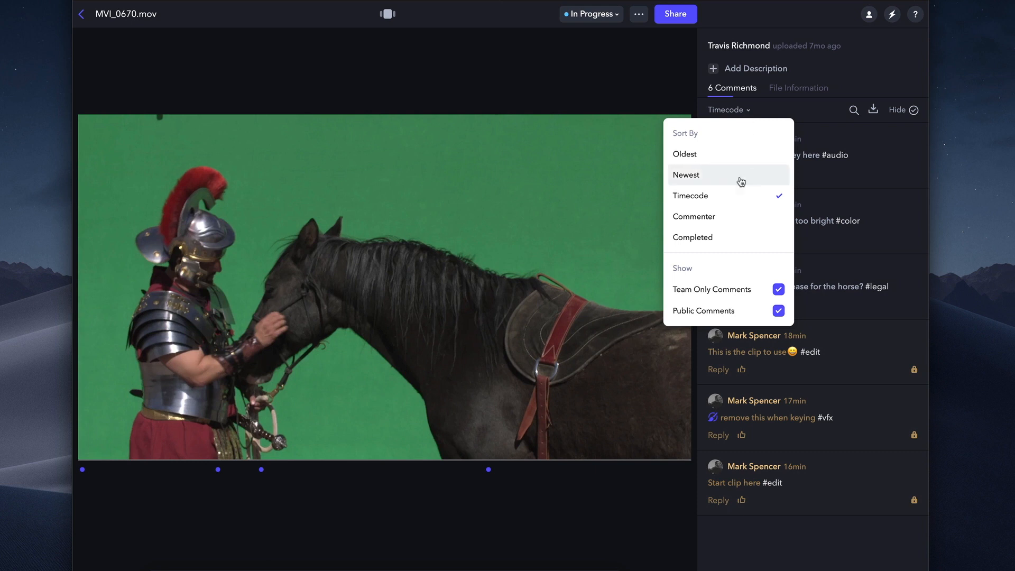
mouse_move(733, 196)
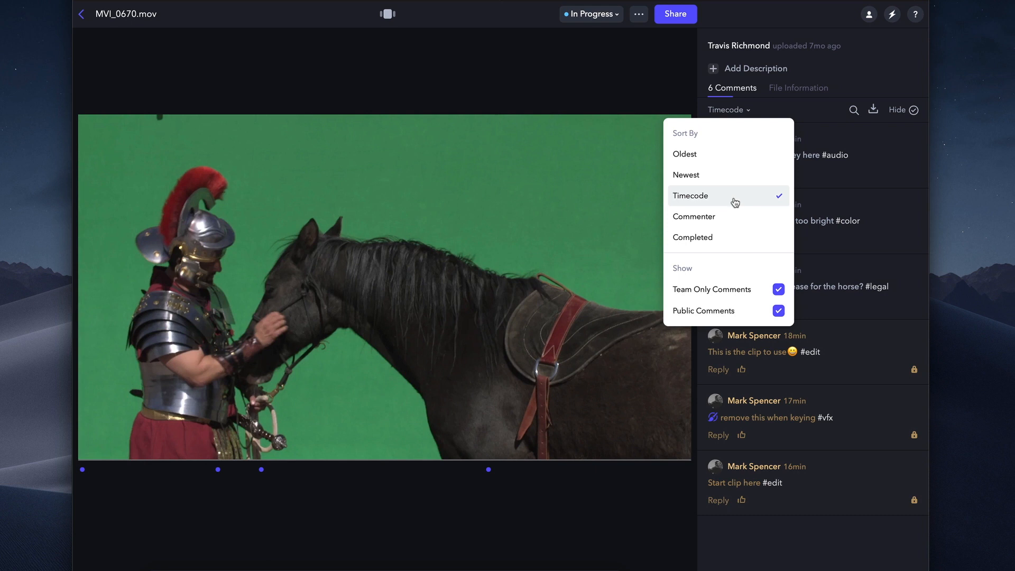
click(691, 237)
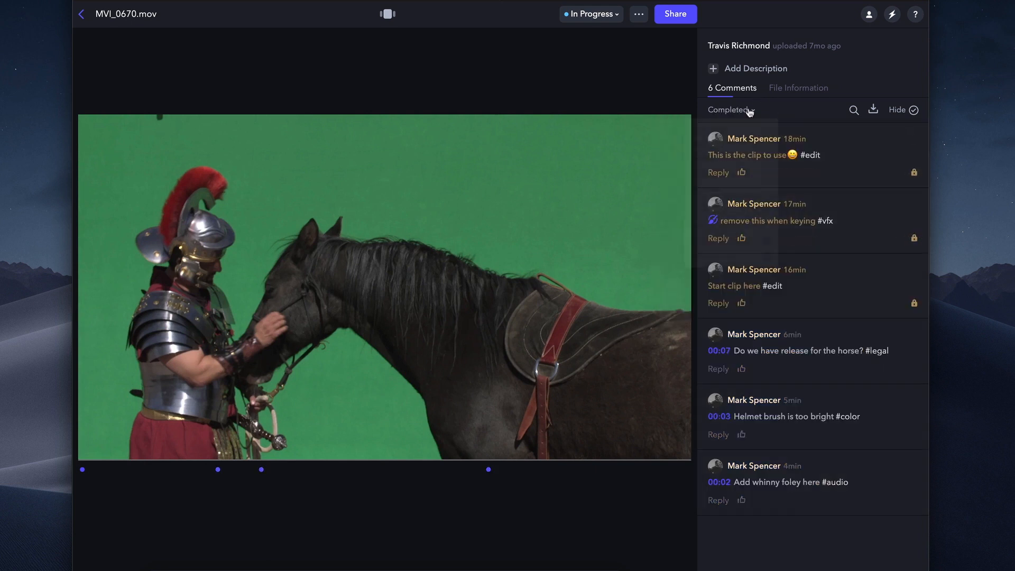
click(727, 110)
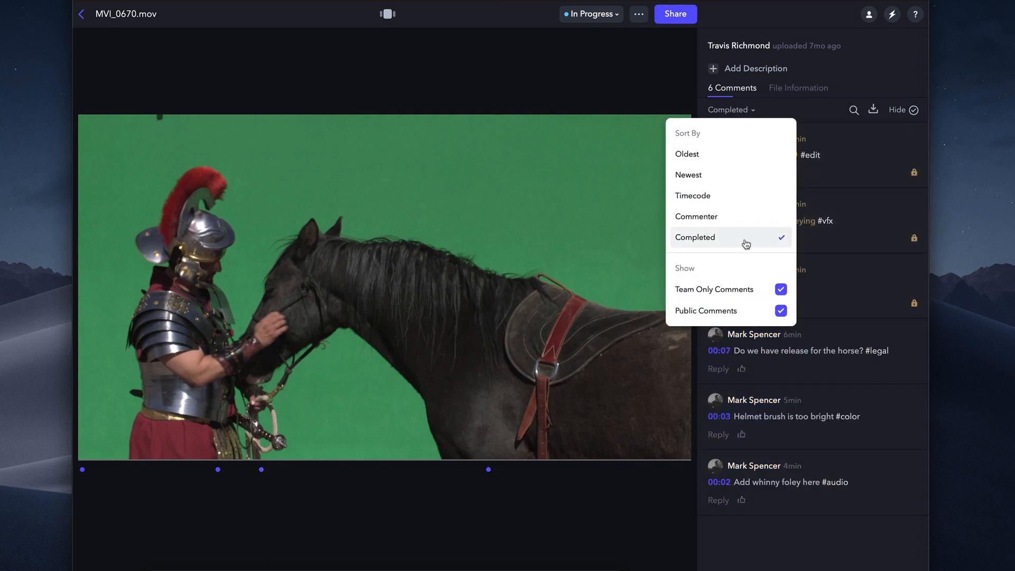
click(692, 195)
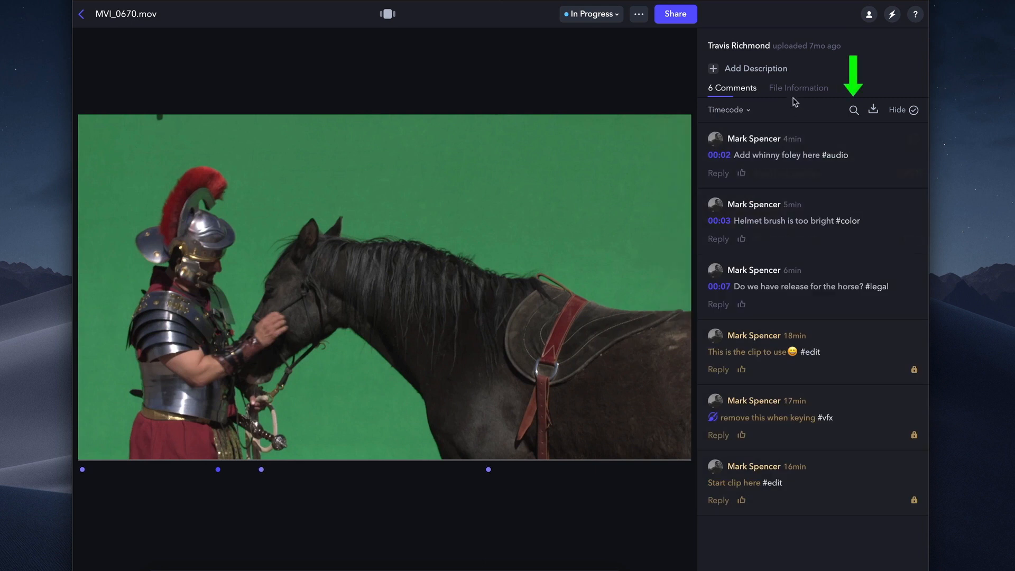
- Search the comments for 'mark' and then 'color', clearing each search
click(853, 109)
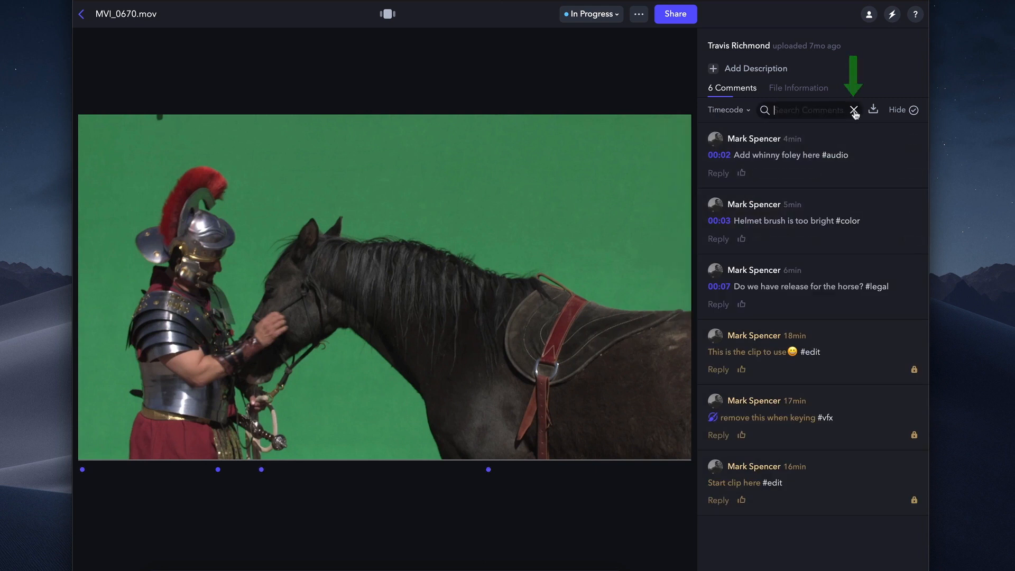
text(mark)
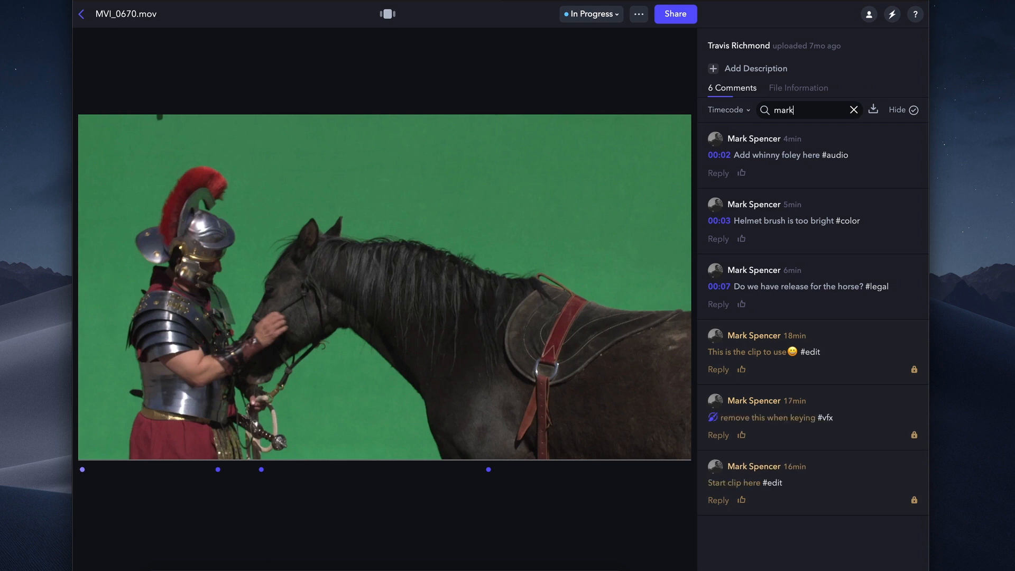
mouse_move(854, 109)
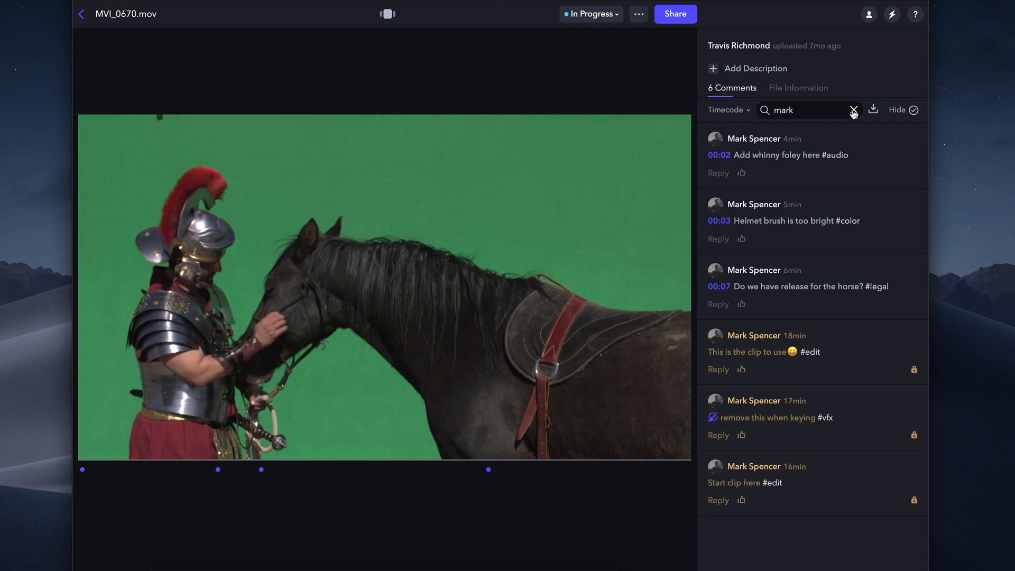
click(853, 110)
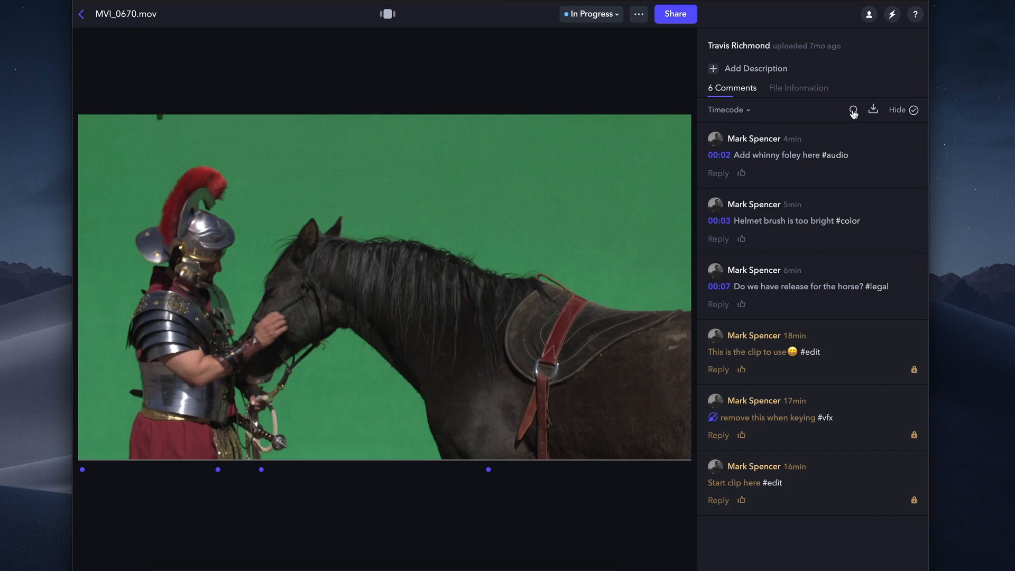
click(853, 109)
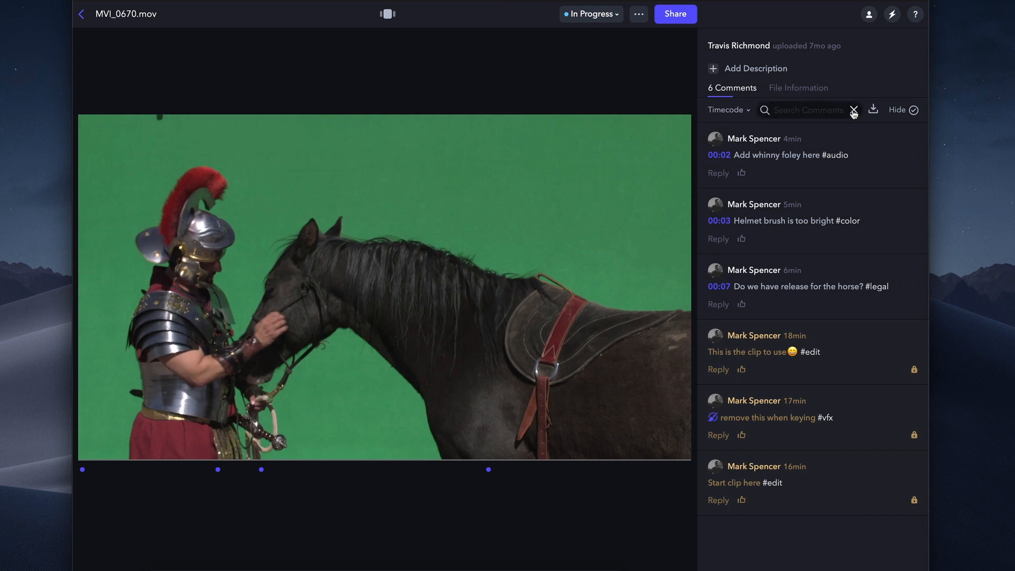
text(color)
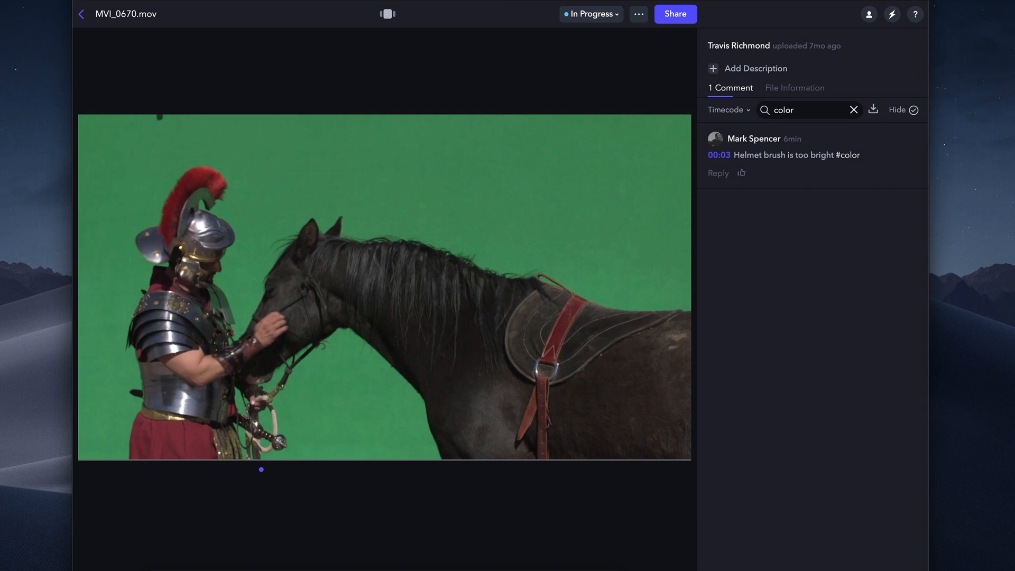
click(853, 110)
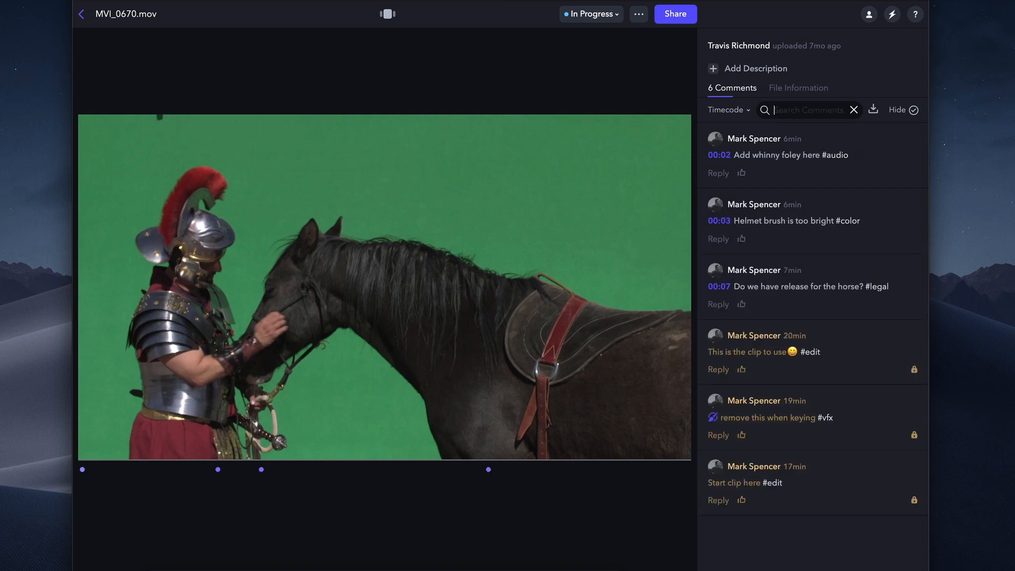
- Search the comments for 'legal', 'fx' and 'edit', then clear the search
text(legal)
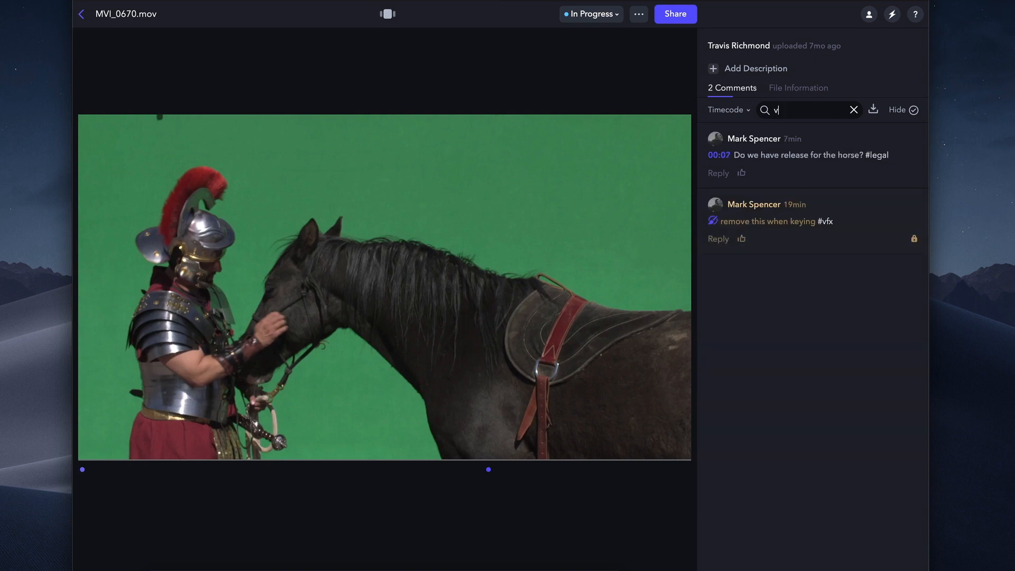
text(fx)
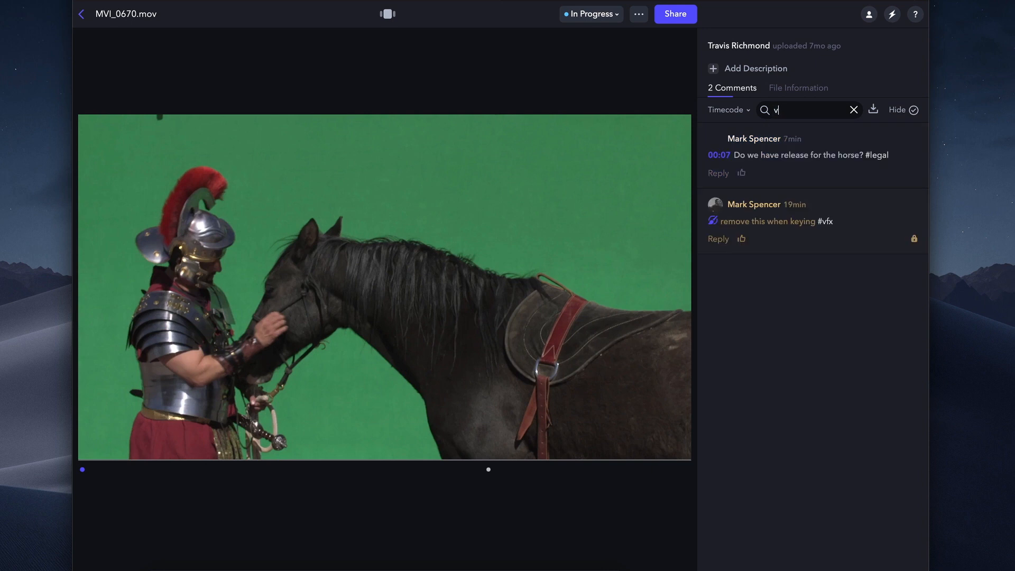
click(853, 109)
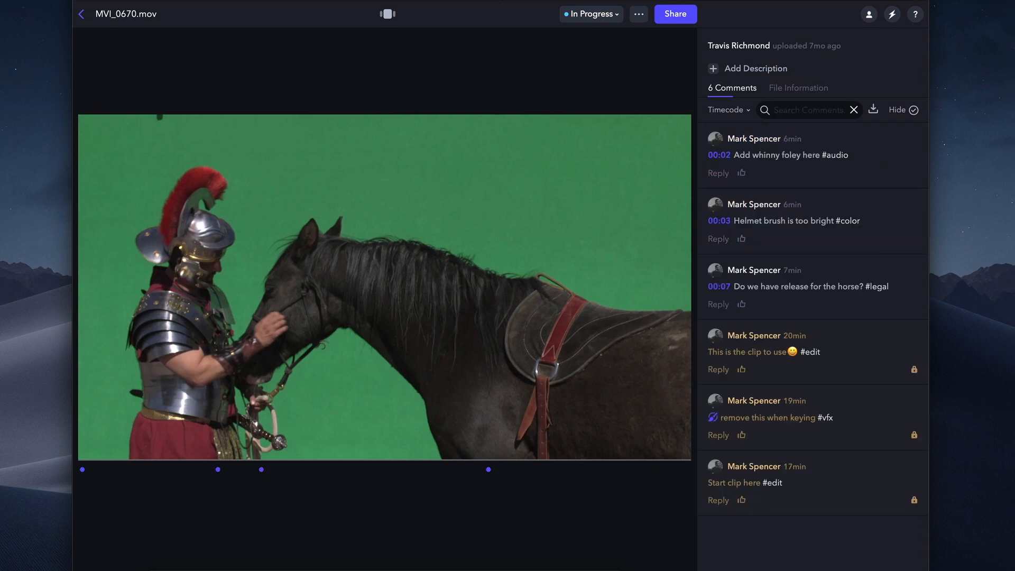
text(edit)
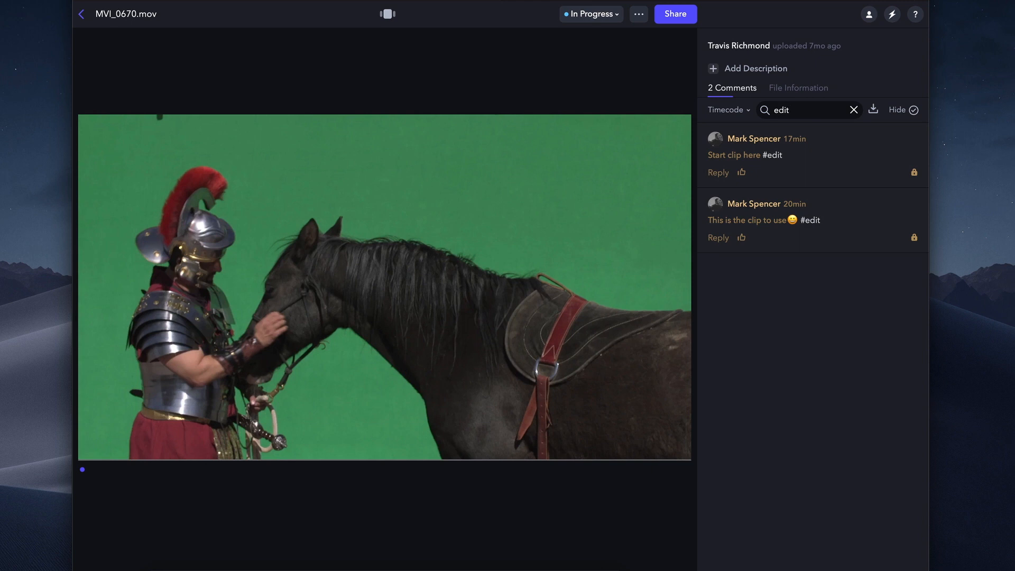
click(853, 109)
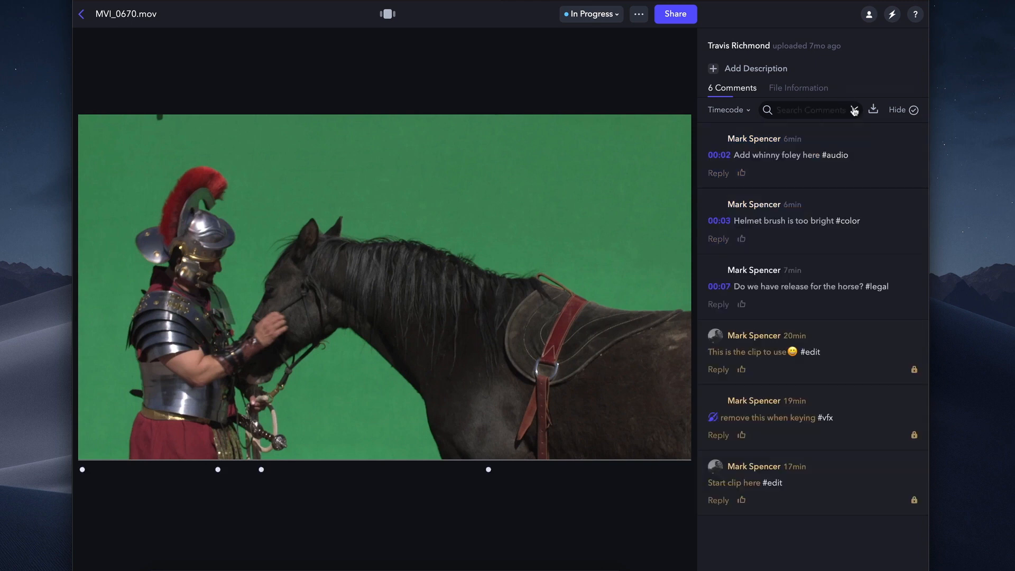
- Download the MVI_0670.mov comments as a Plain Text file
click(873, 109)
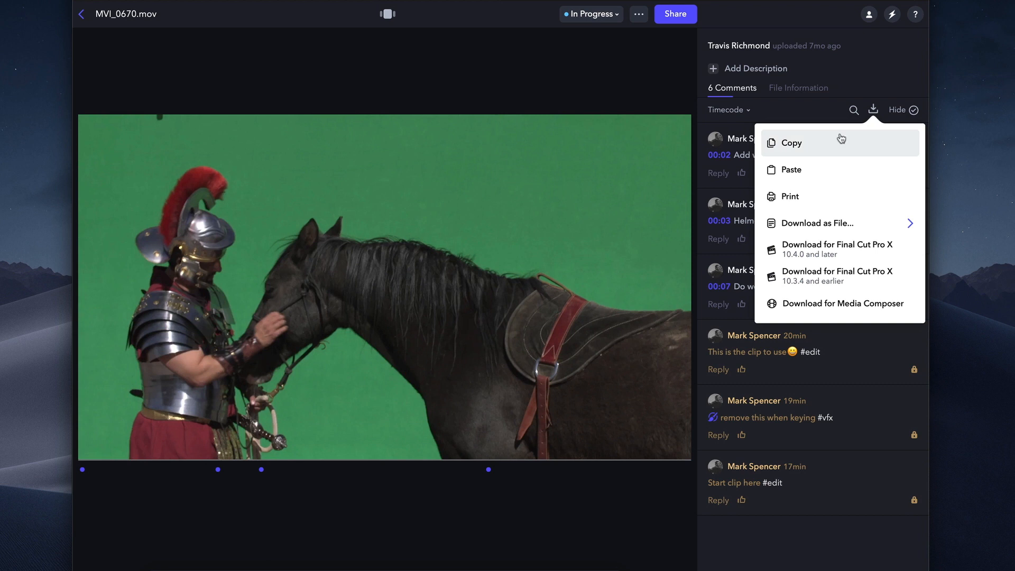
mouse_move(819, 148)
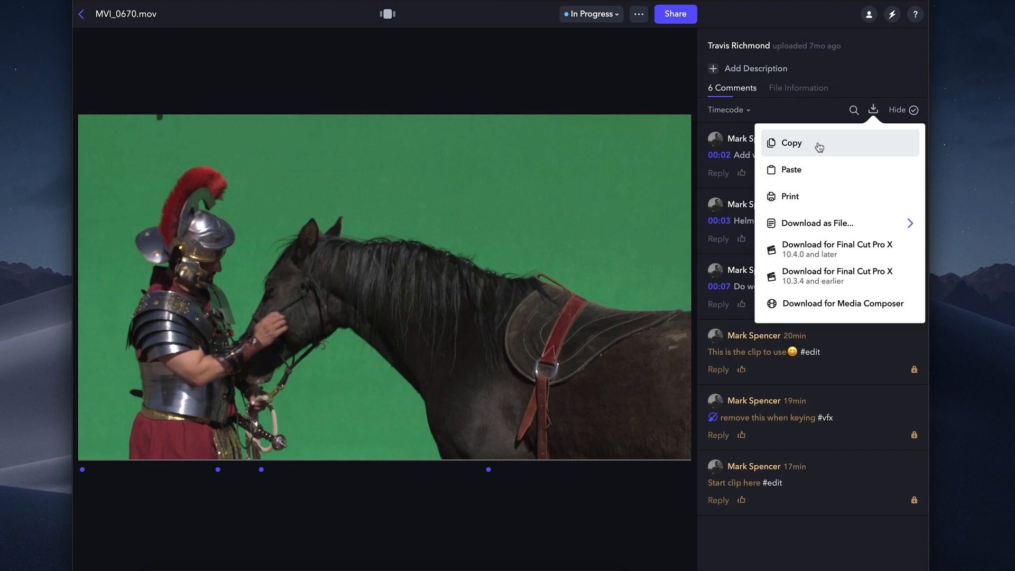
click(816, 222)
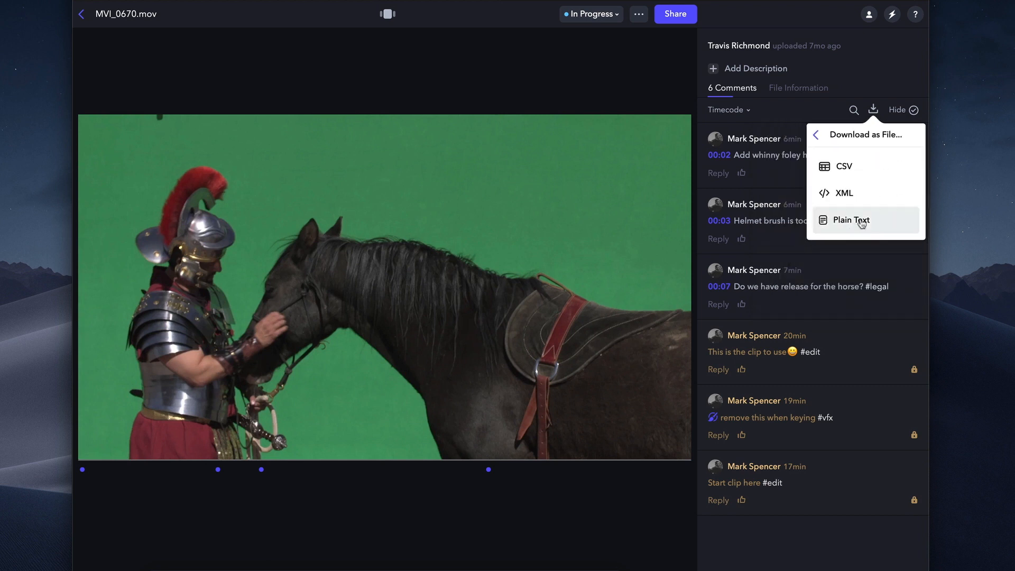
click(851, 219)
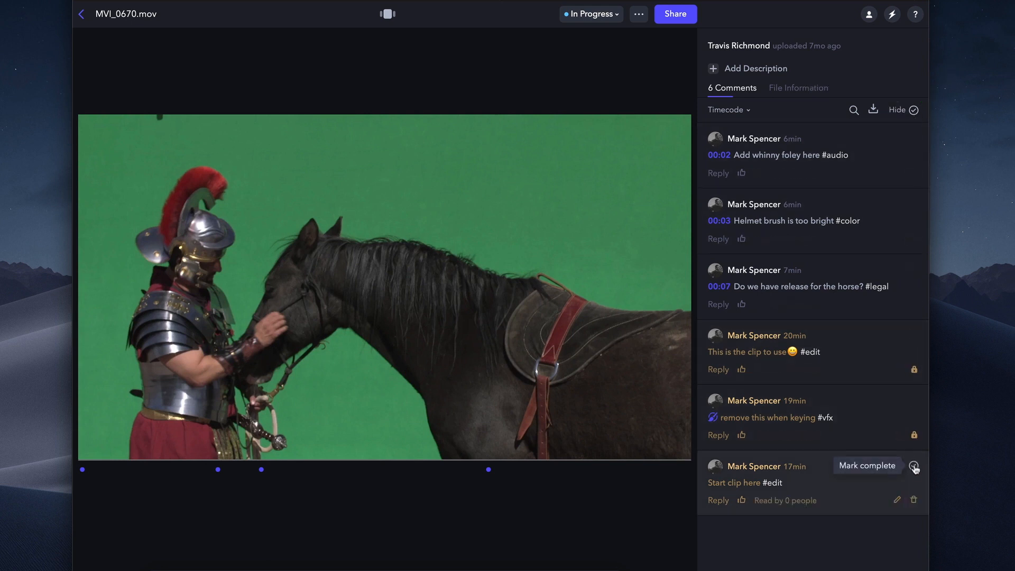
- Mark the 'Start clip here' comment complete and hide completed comments
click(913, 466)
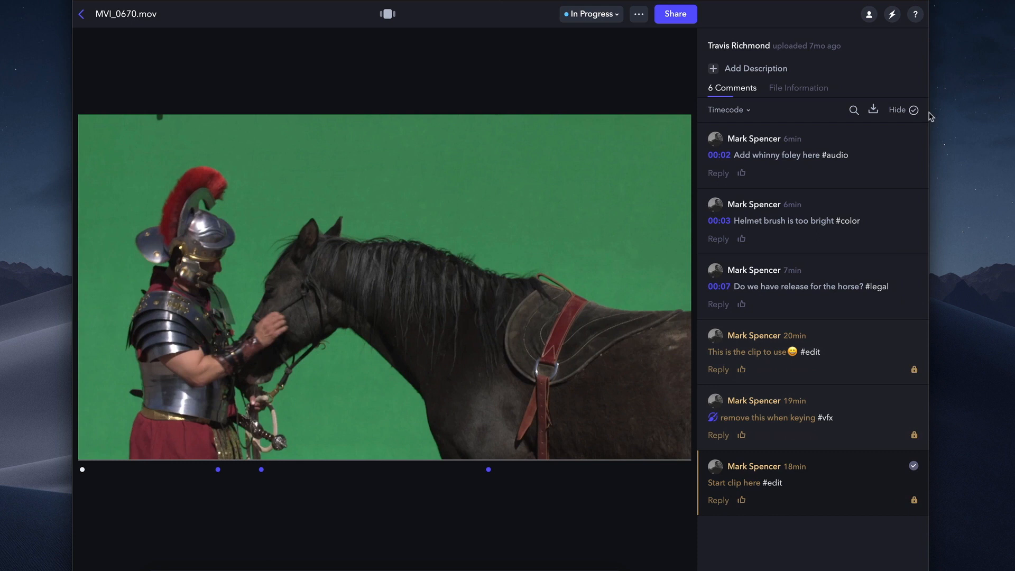
click(896, 109)
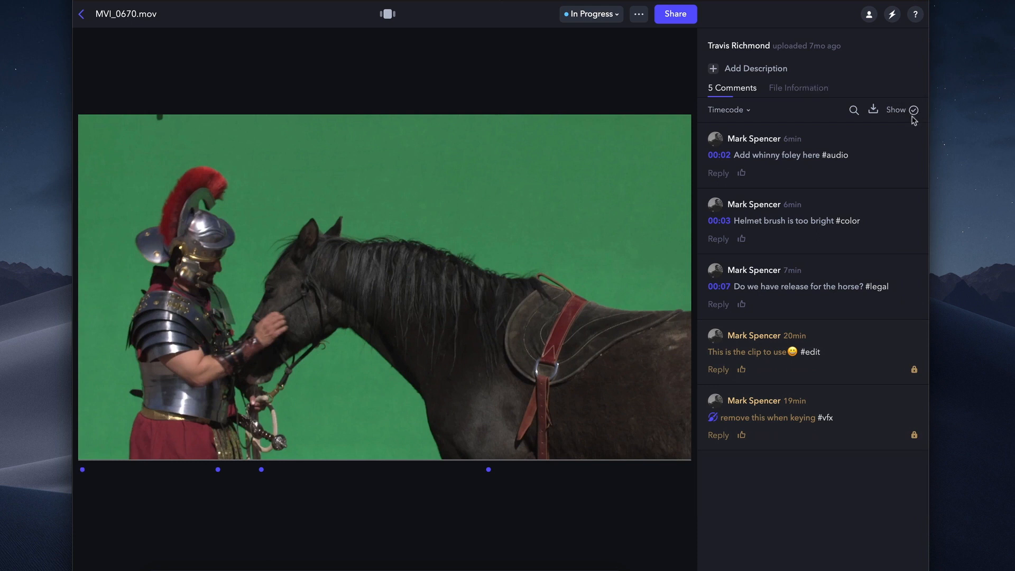
mouse_move(862, 159)
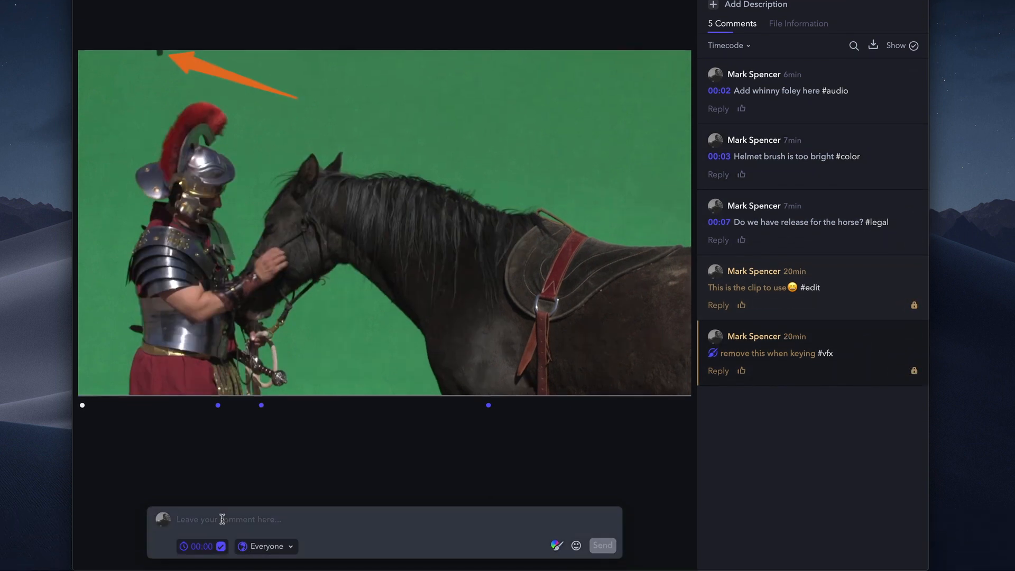
- Post 'Got it, will do!' and start replying to 'This is the clip to use'
text(Got it, will do!)
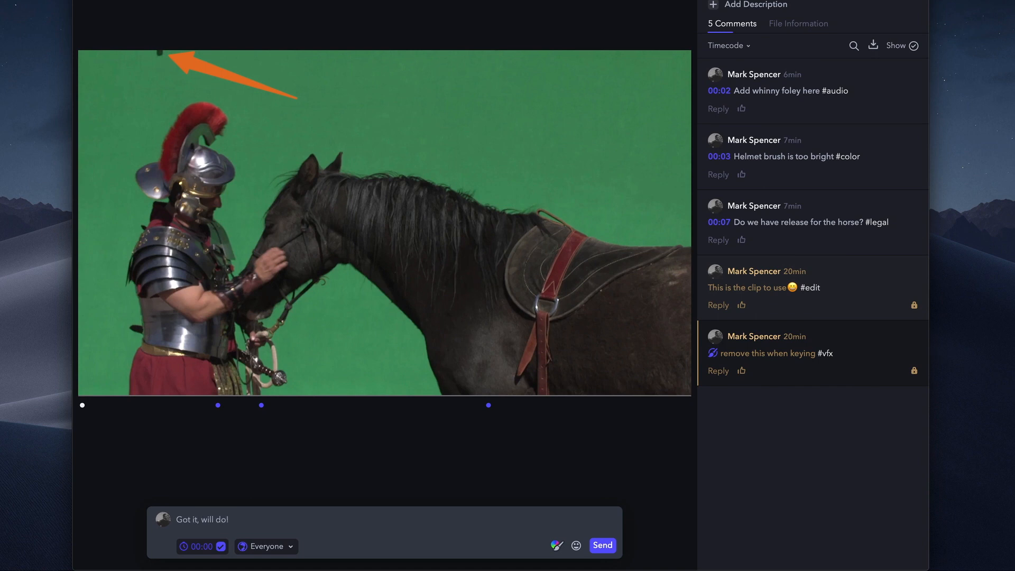
click(601, 544)
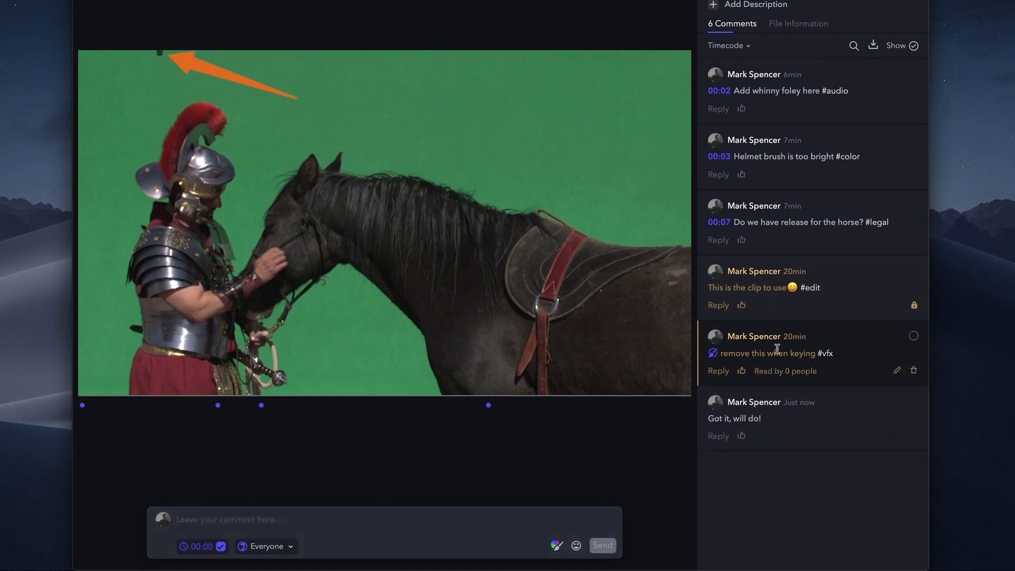
click(717, 304)
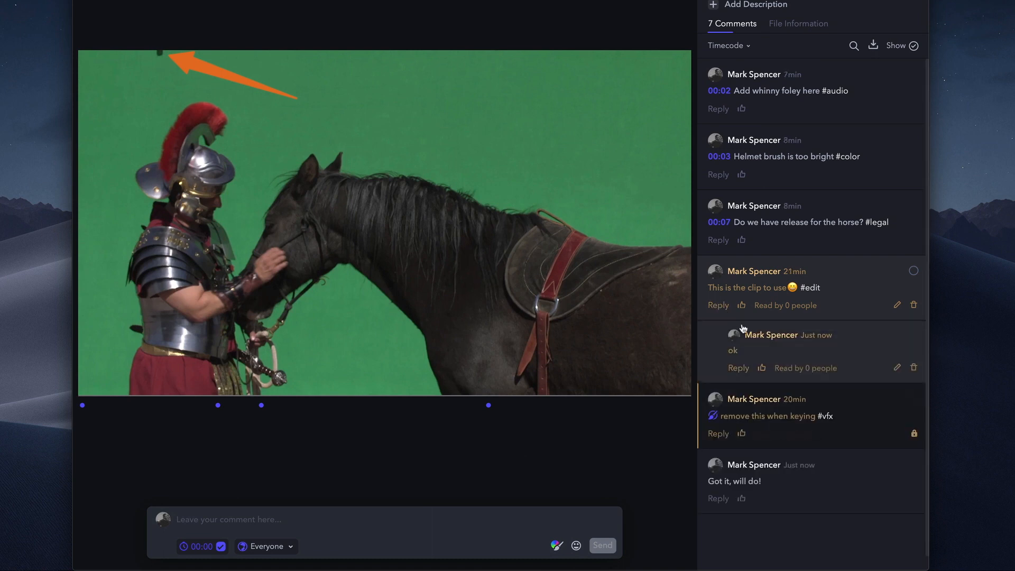
mouse_move(741, 333)
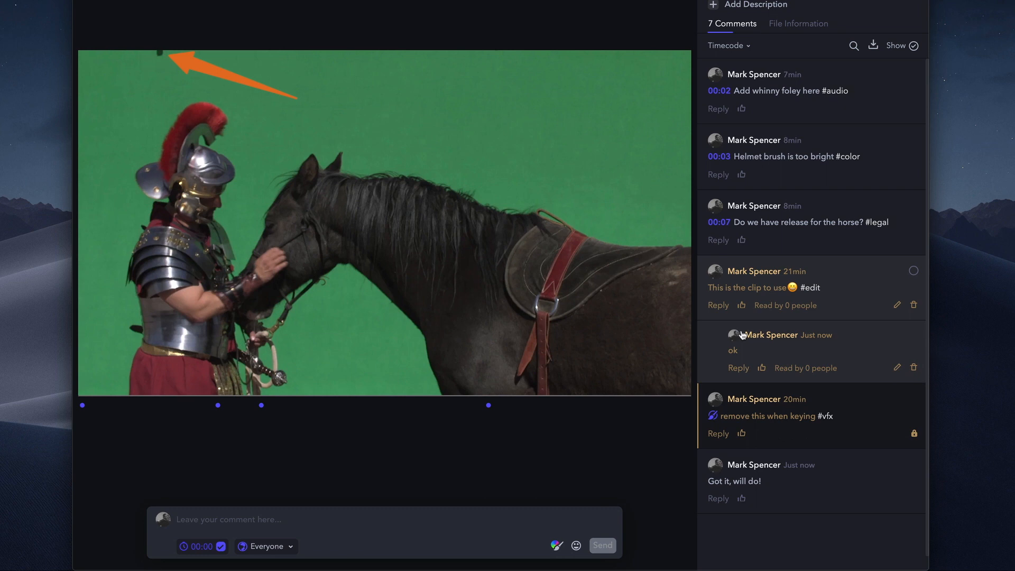
mouse_move(896, 367)
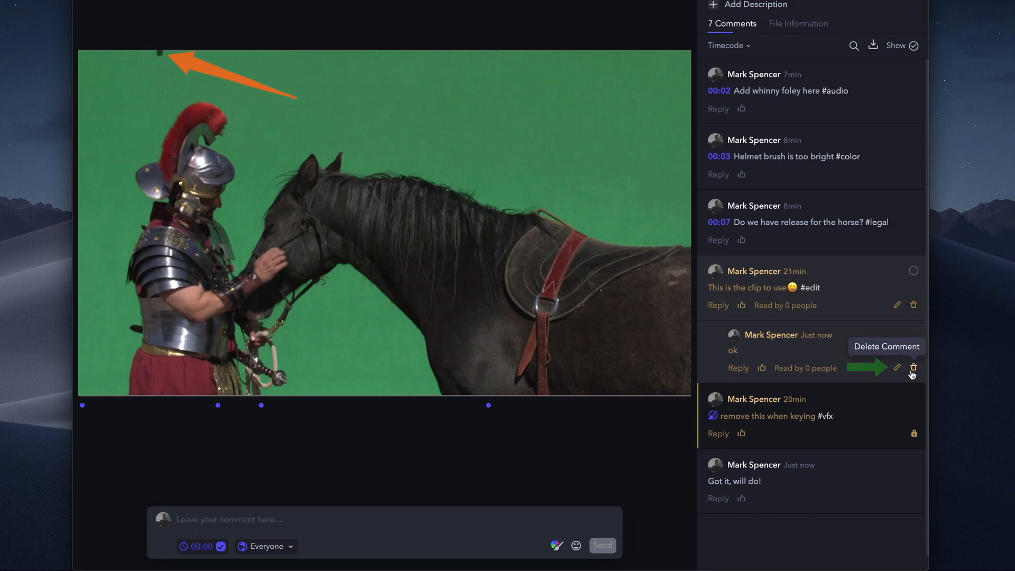
mouse_move(914, 368)
text(Not require)
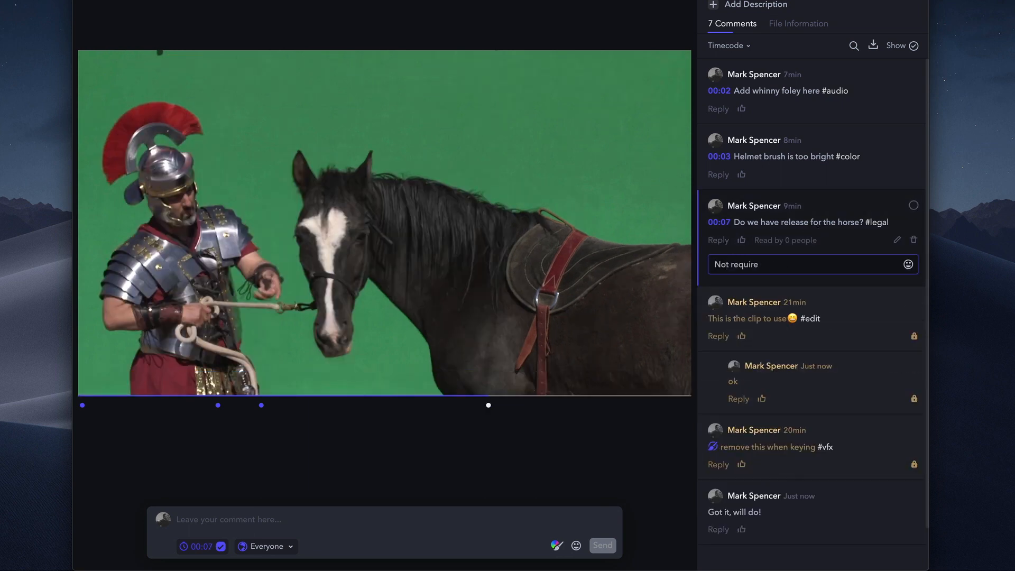
- Type the reply 'Not required' under the horse release #legal comment
text(d)
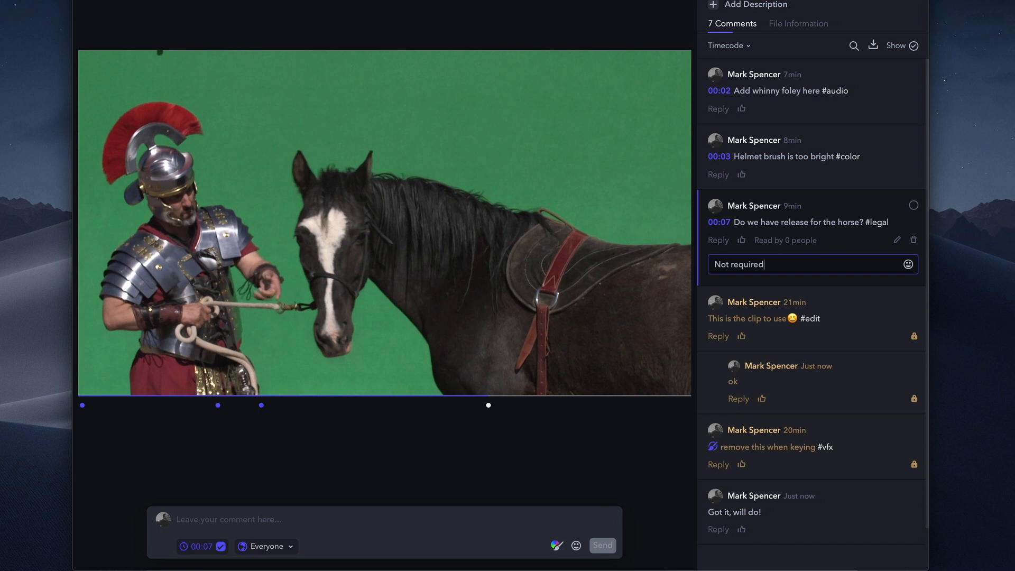